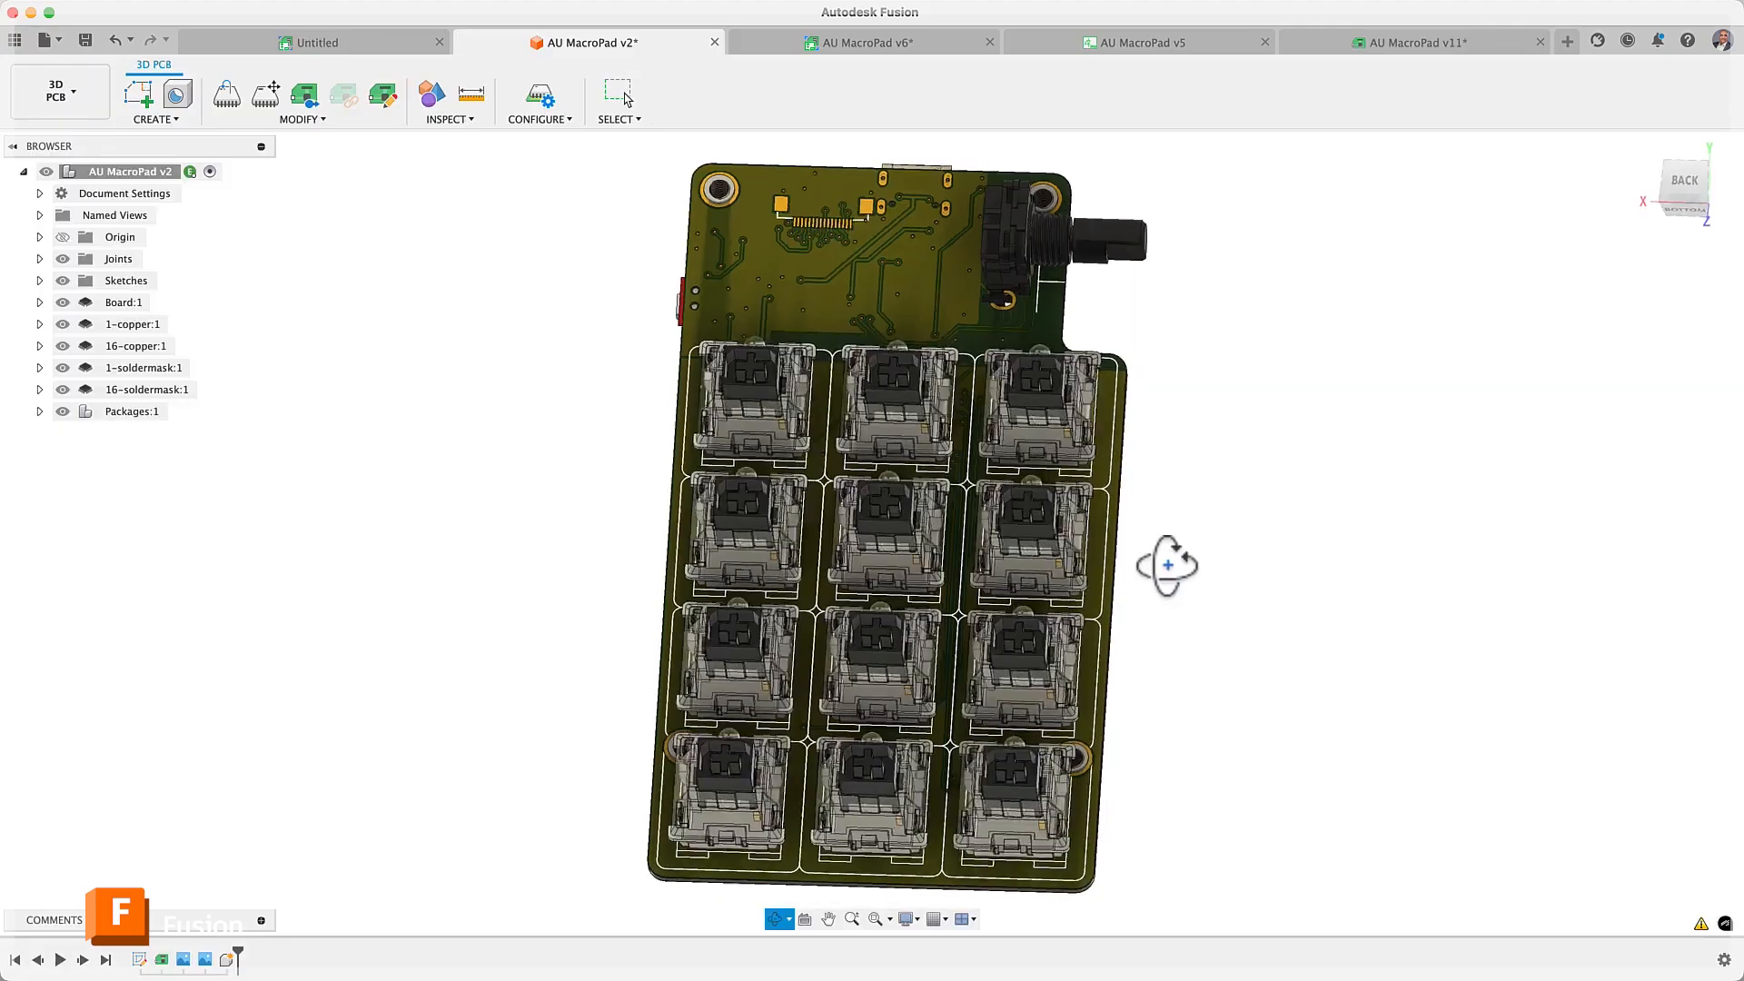
Orbit the MacroPad board to reveal its underside with the standoffs and mounted components.
drag(1166, 563, 1123, 429)
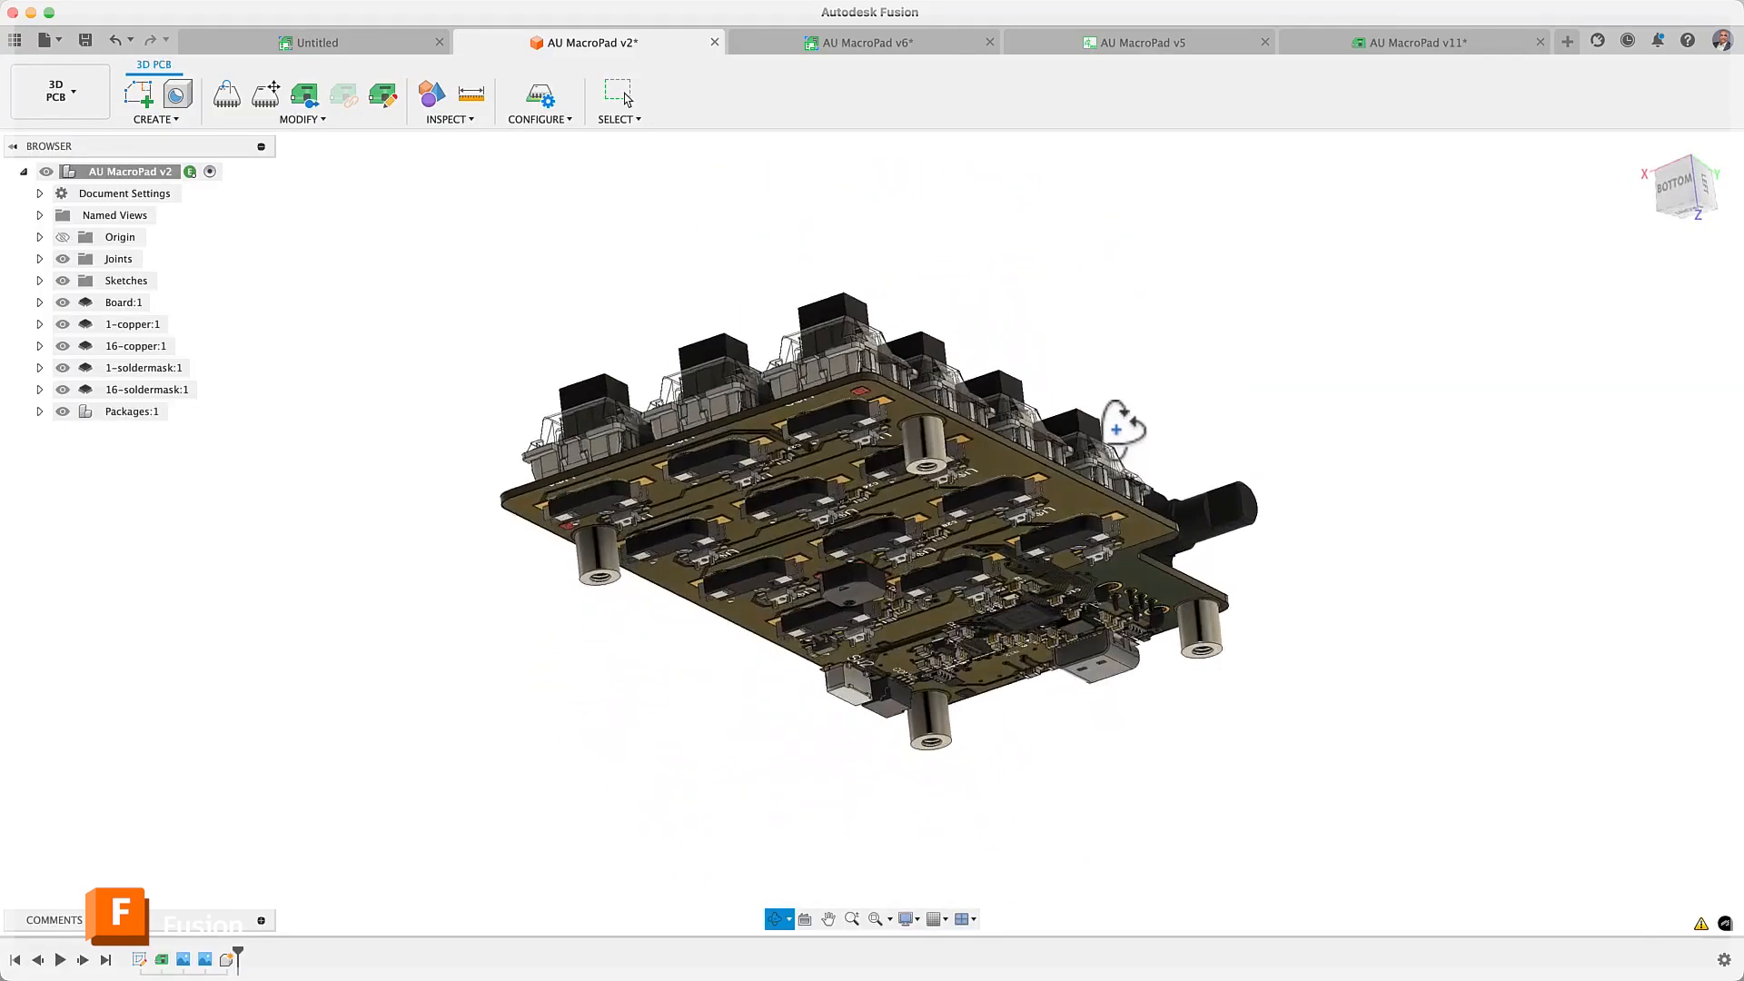